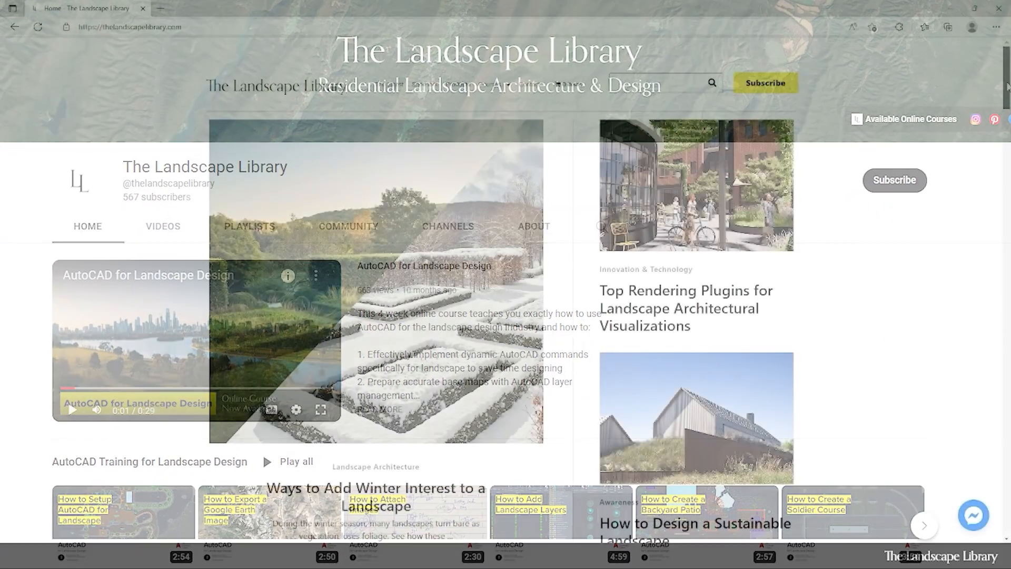
# Step: Reach the AutoCAD for Landscape Design course page and scroll through its course overview
pyautogui.scroll(-3)
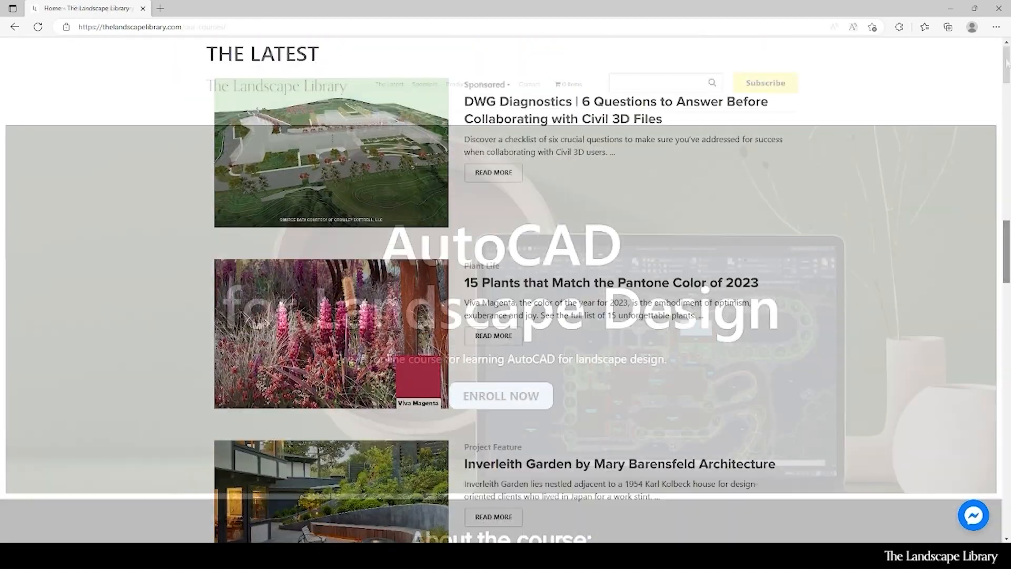
pyautogui.click(501, 395)
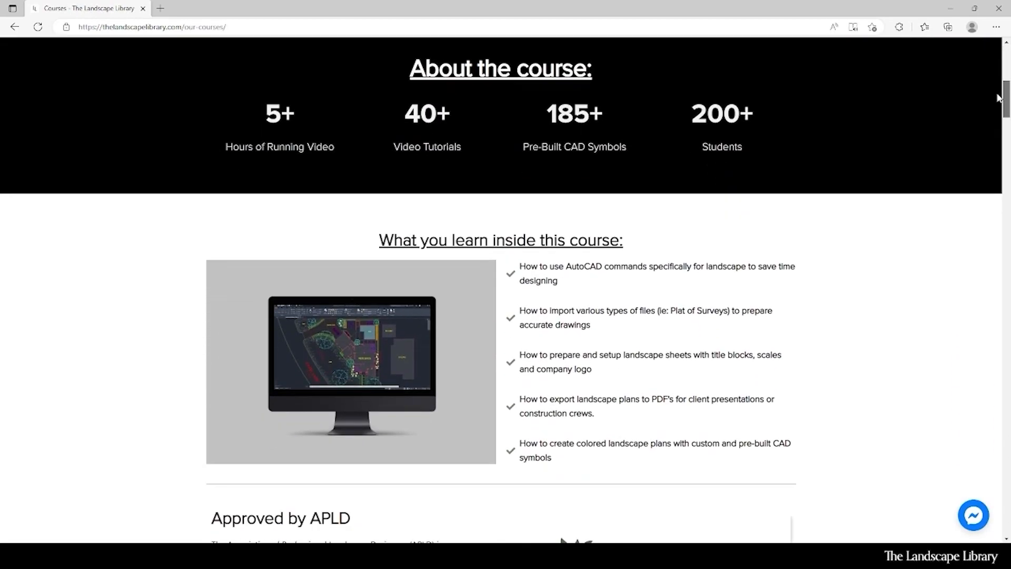
pyautogui.scroll(-3)
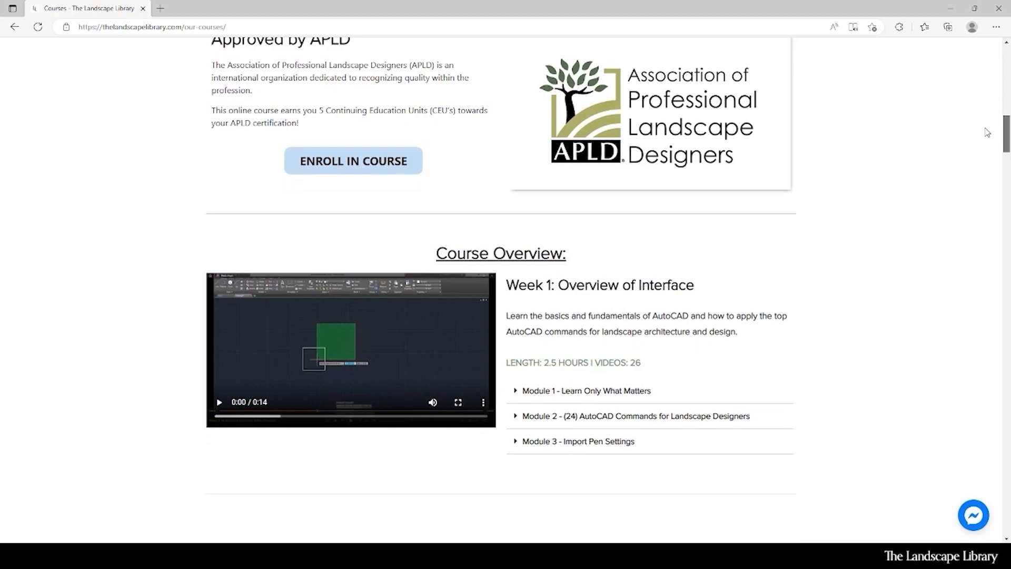
pyautogui.scroll(-3)
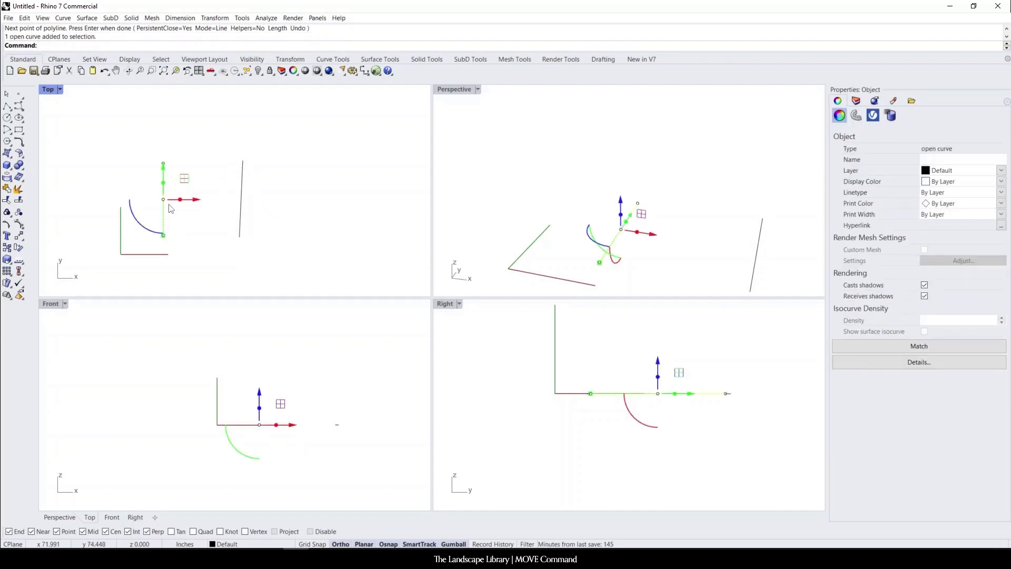
pyautogui.click(237, 225)
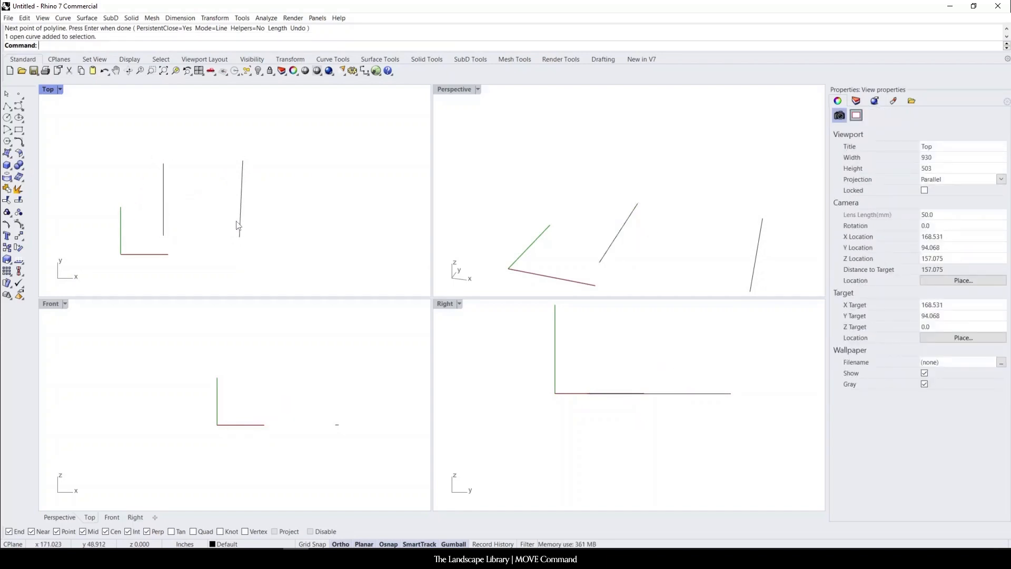
pyautogui.moveTo(171, 198)
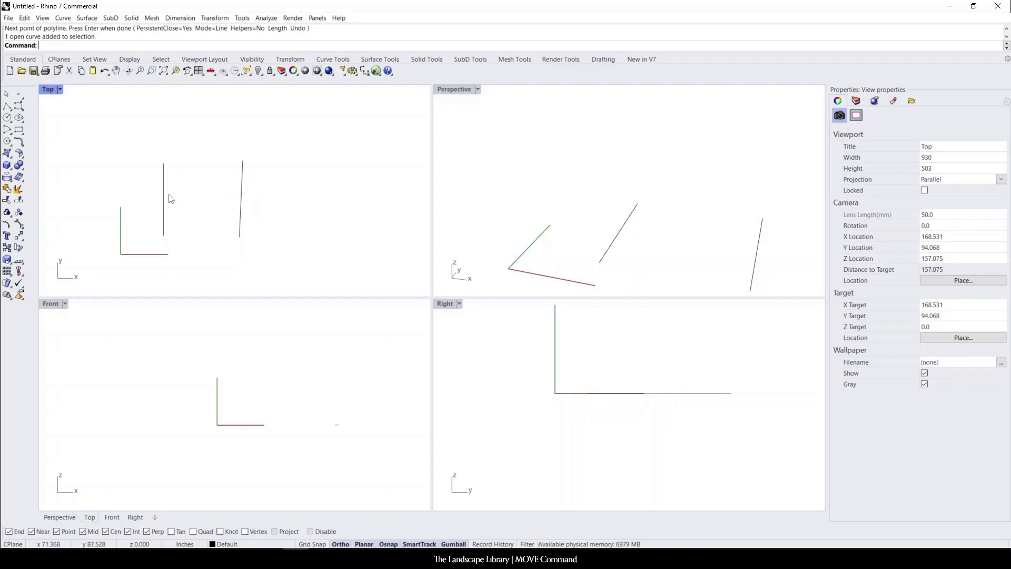
pyautogui.click(162, 200)
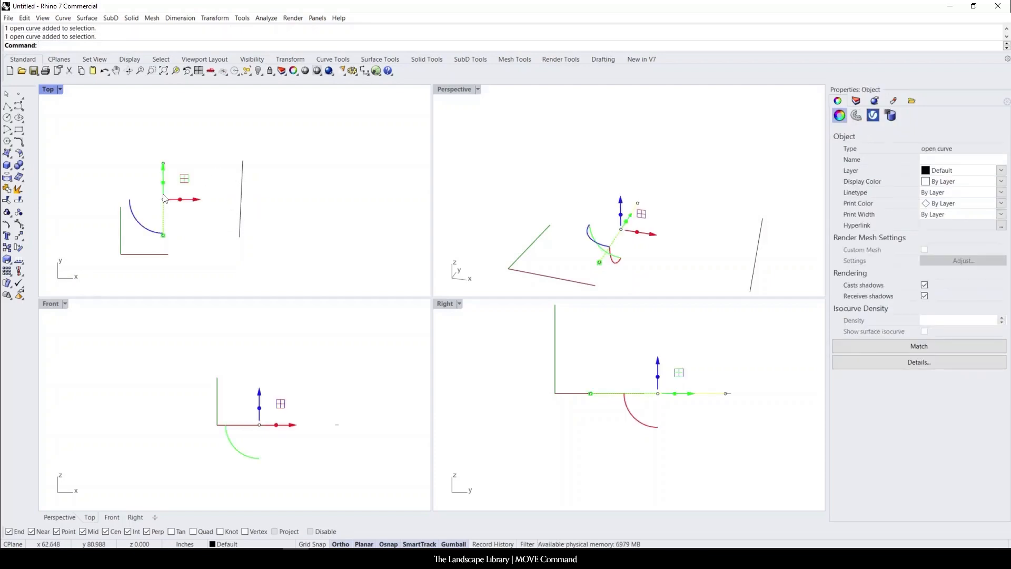
pyautogui.click(105, 122)
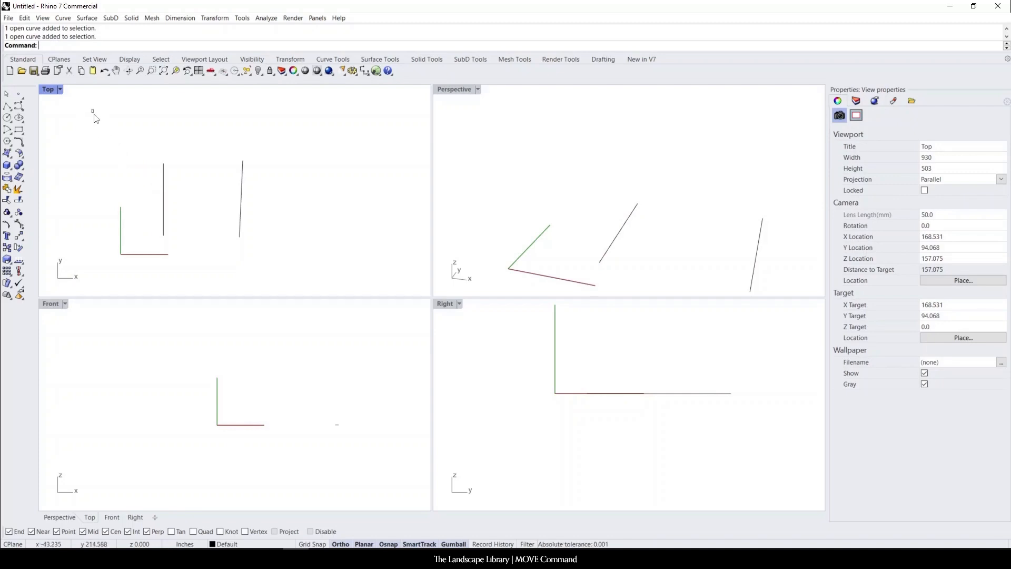
pyautogui.moveTo(93, 113); pyautogui.dragTo(185, 199)
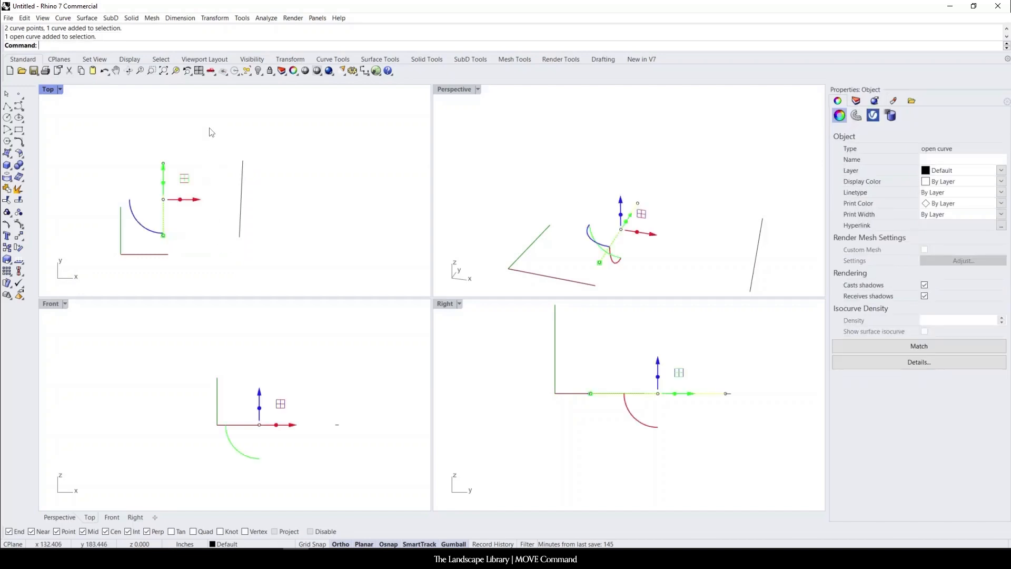
pyautogui.click(171, 149)
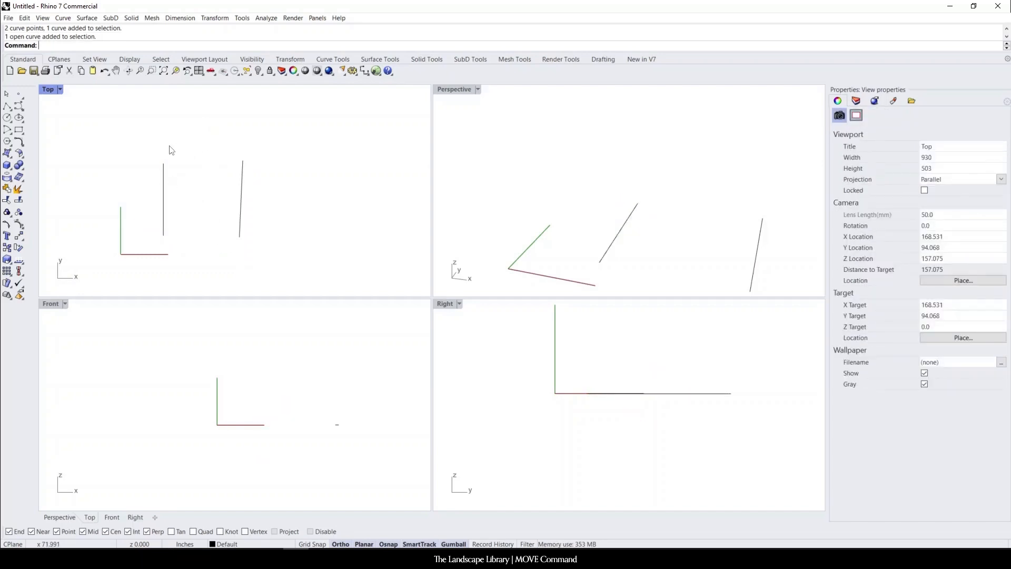
pyautogui.moveTo(167, 157)
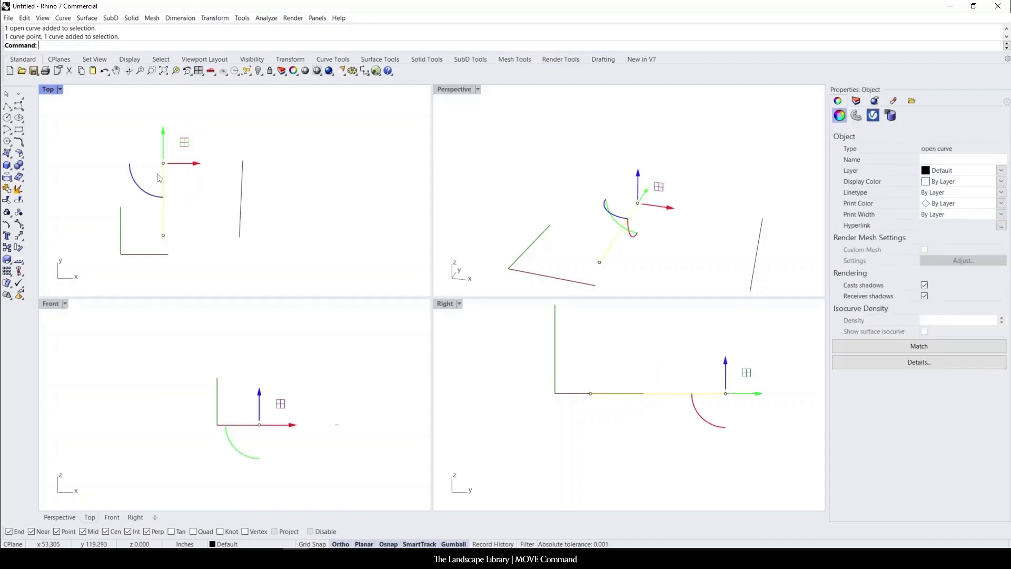
pyautogui.click(161, 200)
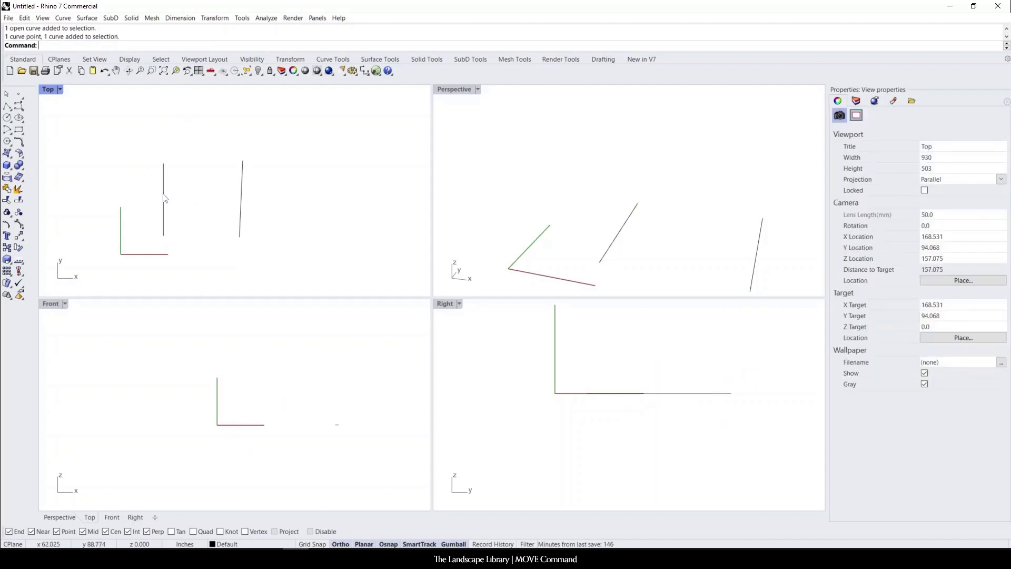
pyautogui.moveTo(172, 198)
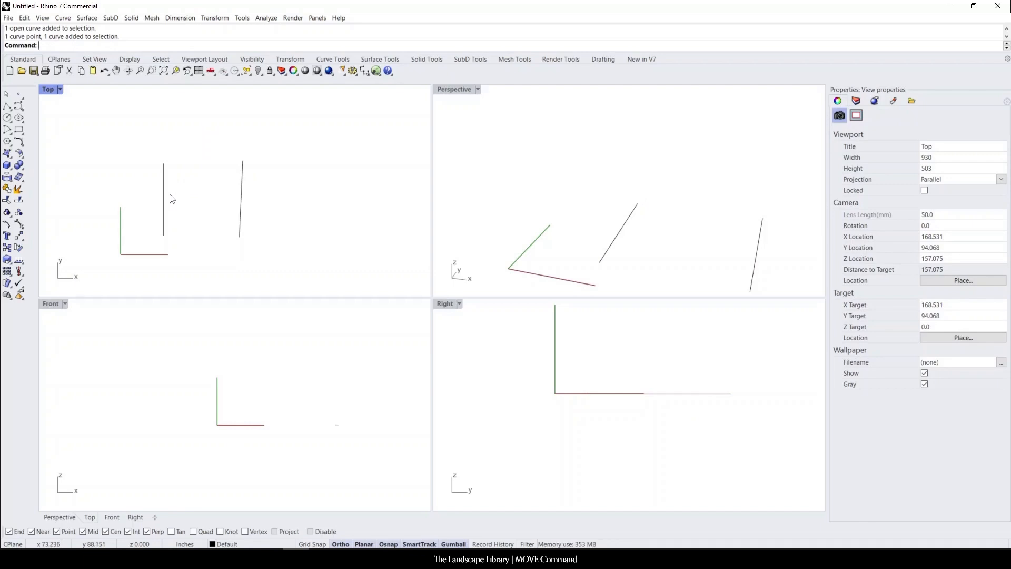
pyautogui.moveTo(169, 210)
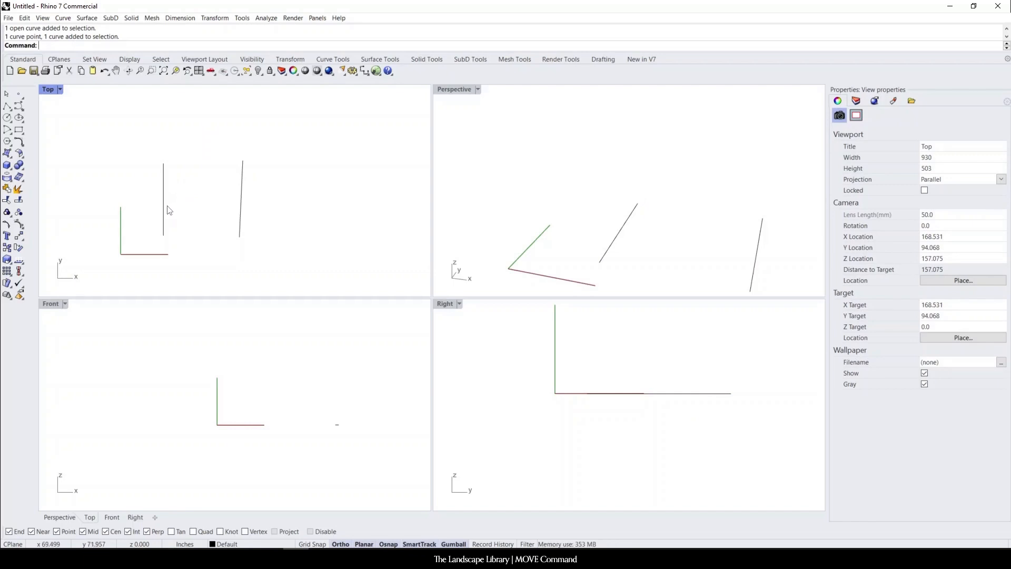
# Step: Select the vertical line so it can be slid rightward along the x-axis with the gumball
pyautogui.click(163, 213)
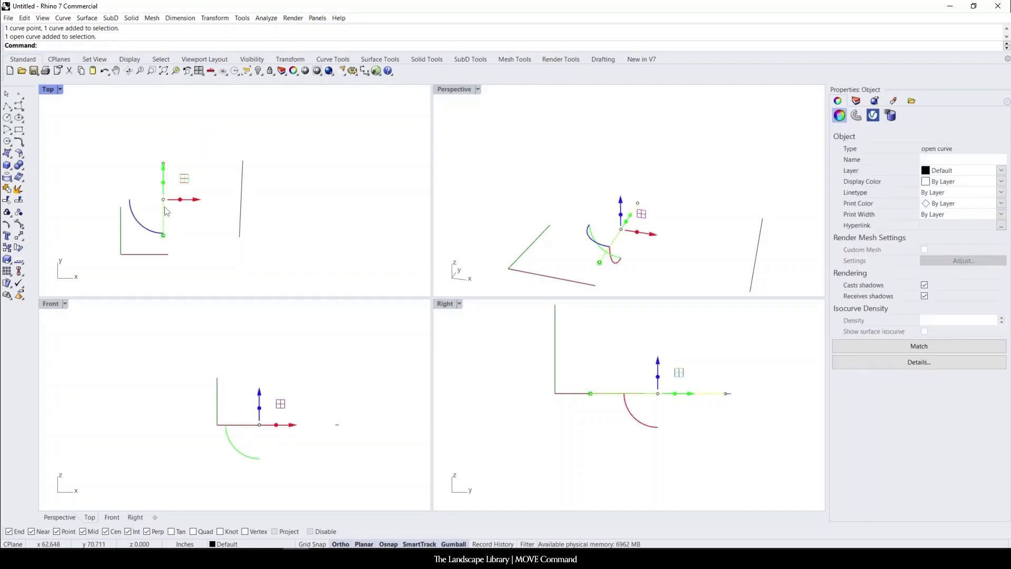
pyautogui.moveTo(475, 524)
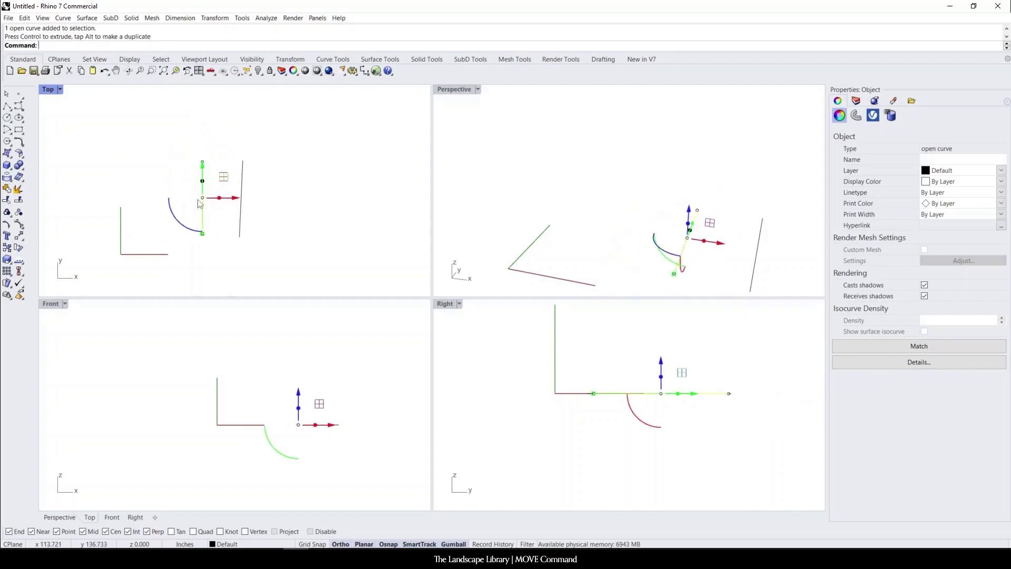
pyautogui.moveTo(224, 214)
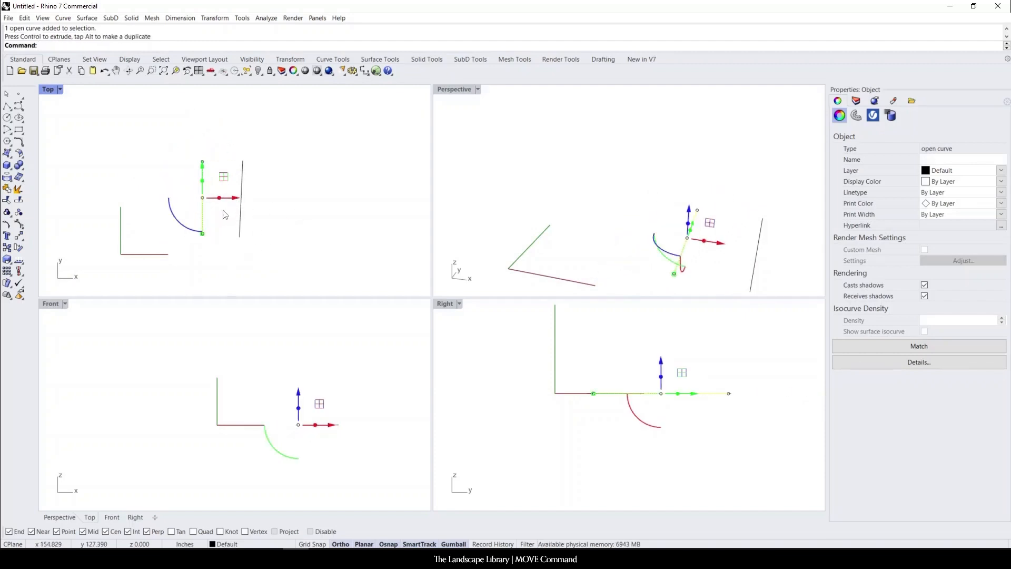
pyautogui.moveTo(57, 270)
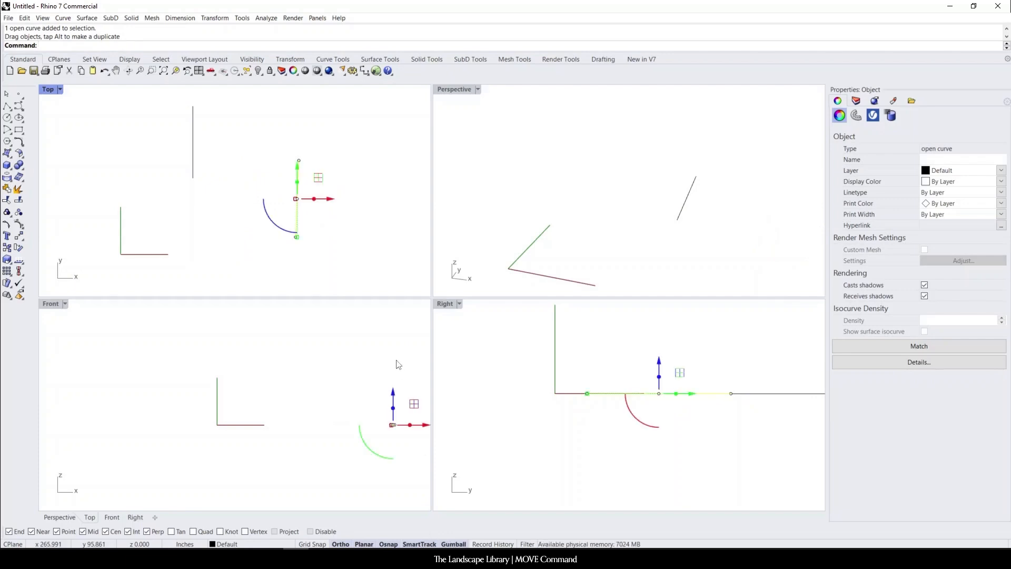
# Step: Move the right-triangle polyline rightward from a corner base point by a typed distance
pyautogui.click(57, 123)
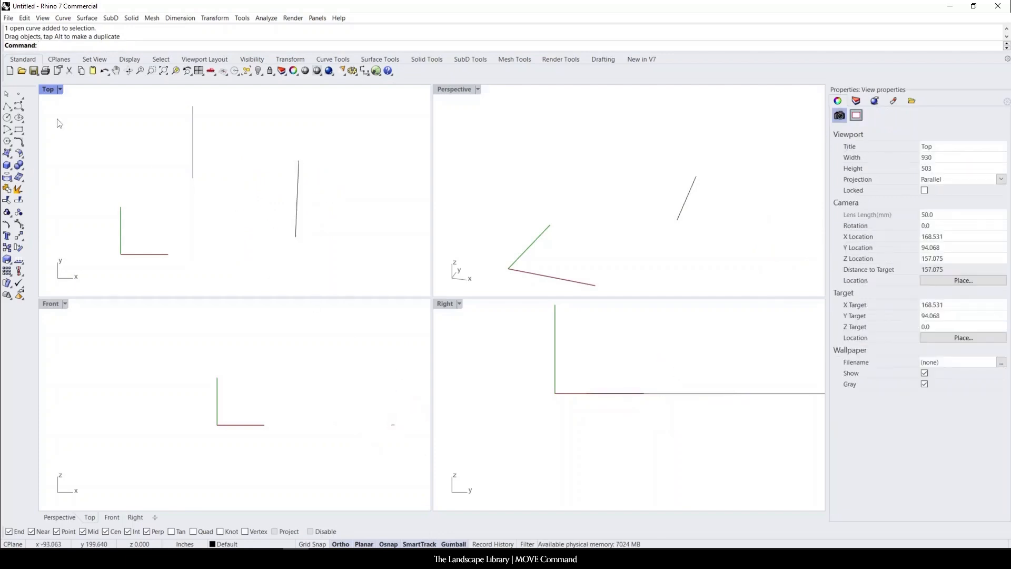
pyautogui.write('P')
pyautogui.write('Move')
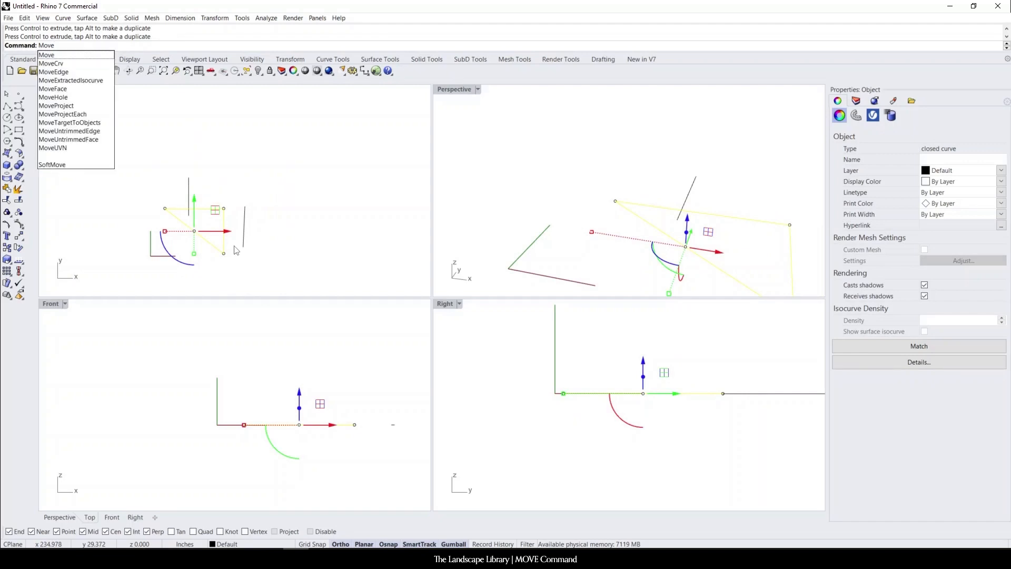
pyautogui.click(45, 54)
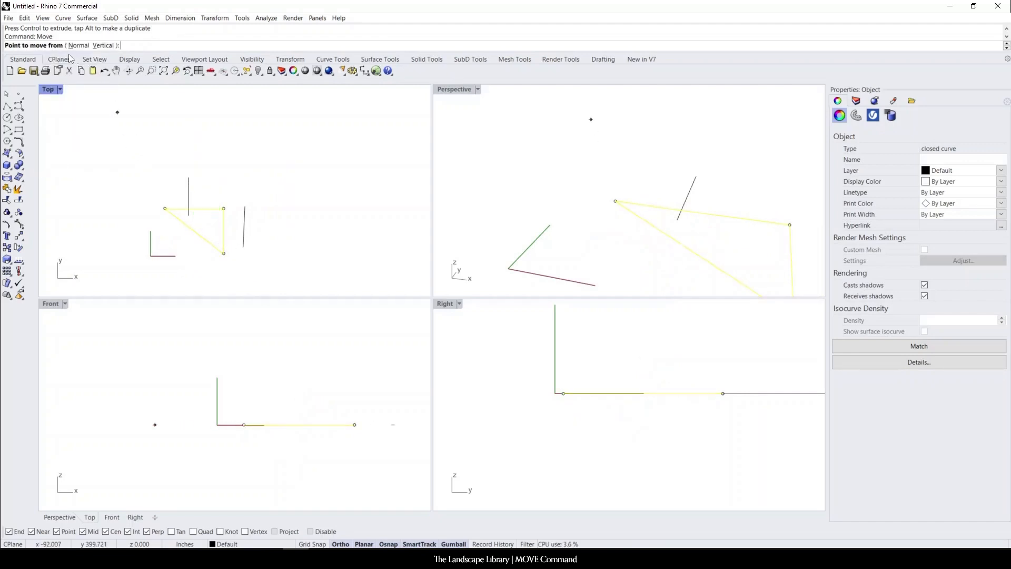
pyautogui.moveTo(162, 207)
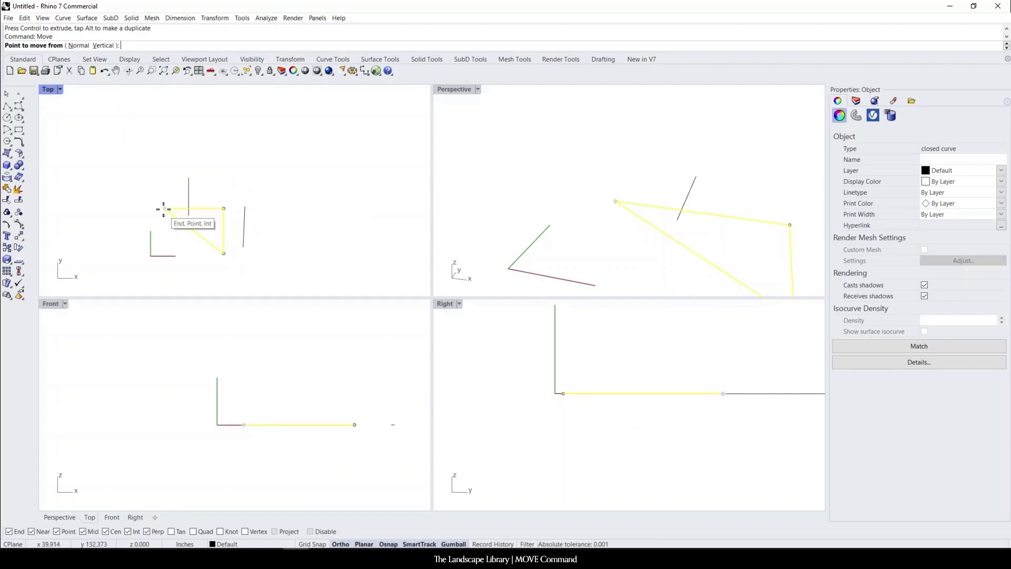
pyautogui.moveTo(211, 250)
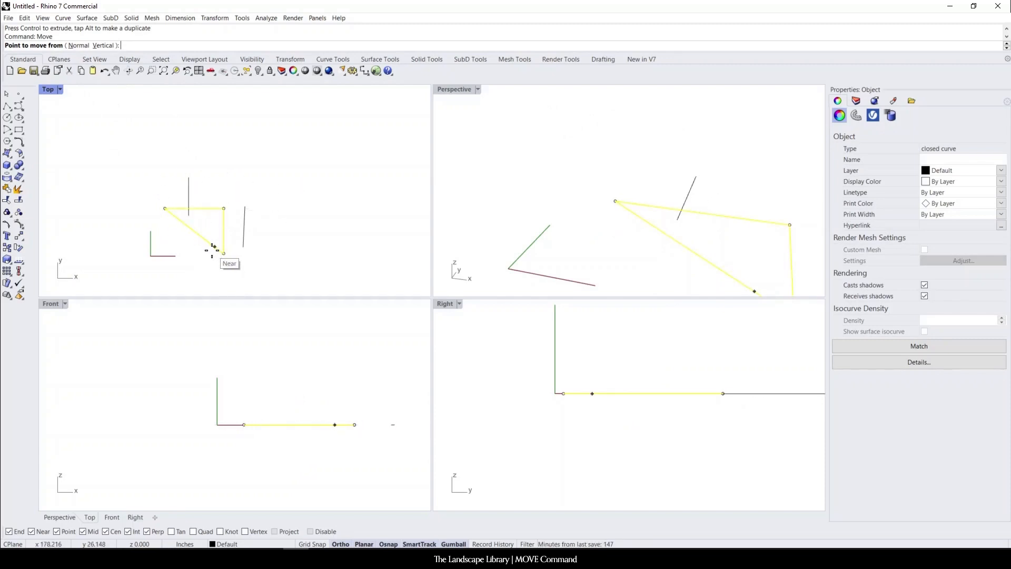
pyautogui.moveTo(164, 213)
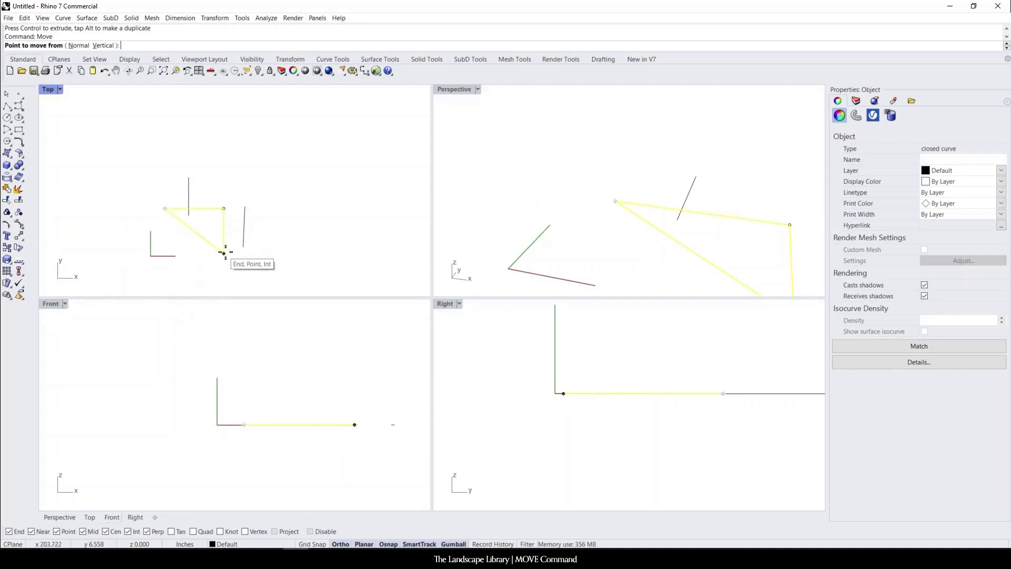
pyautogui.moveTo(205, 208)
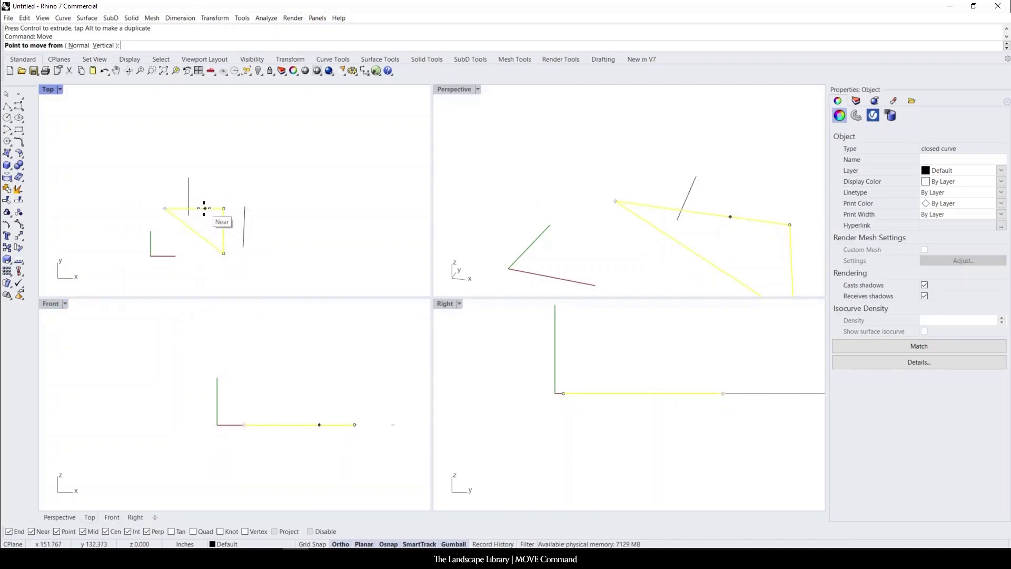
pyautogui.moveTo(172, 209)
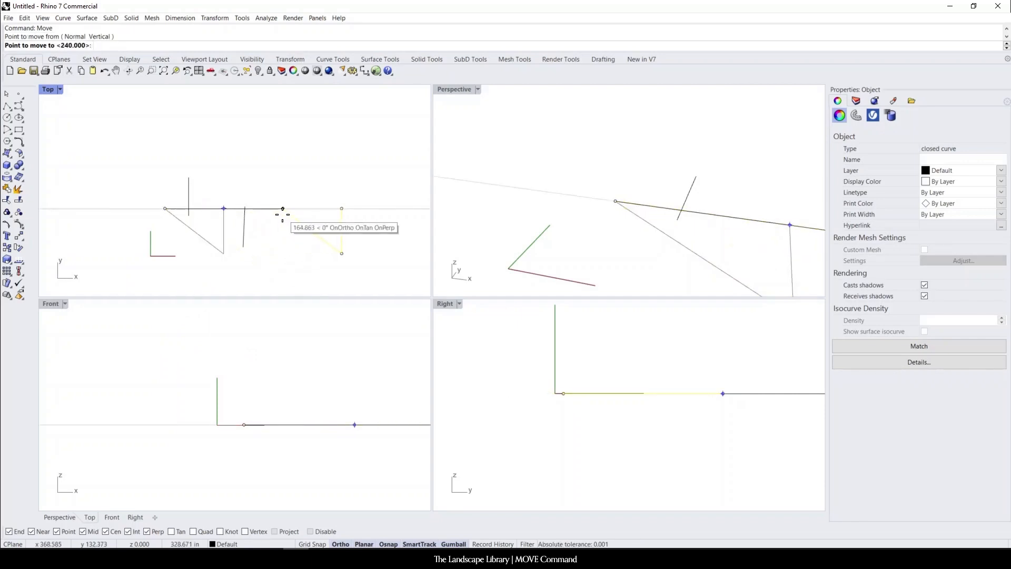
pyautogui.write('20')
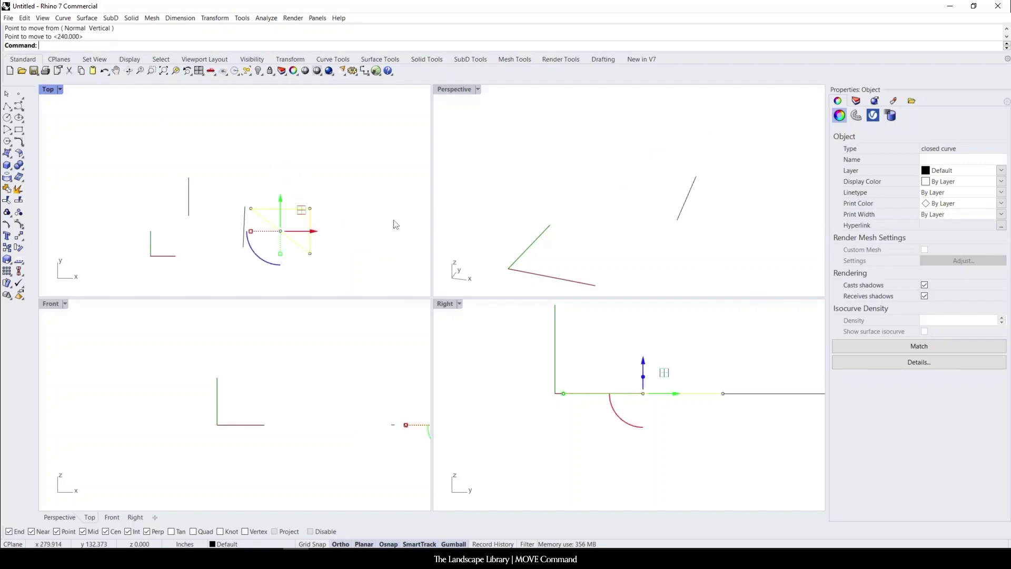
pyautogui.moveTo(330, 276)
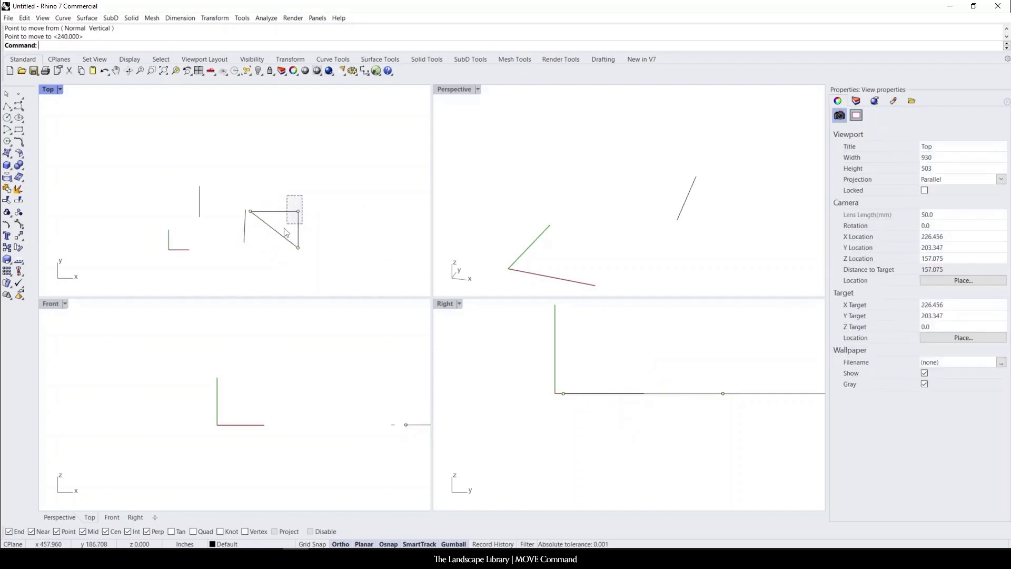
# Step: Slide the triangle upward with the gumball, then move it exactly 15 units along x
pyautogui.click(294, 229)
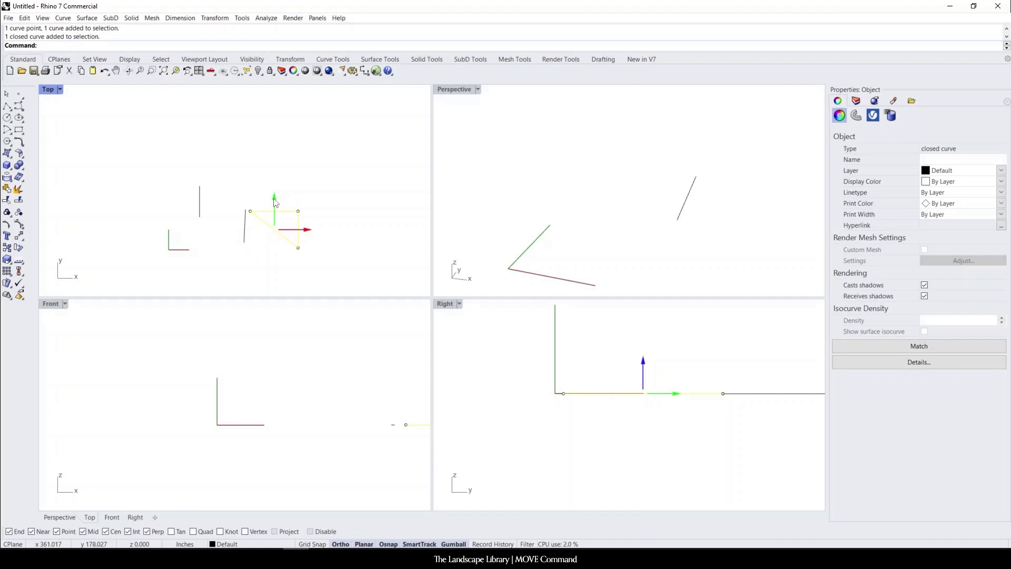
pyautogui.moveTo(273, 197); pyautogui.dragTo(273, 162)
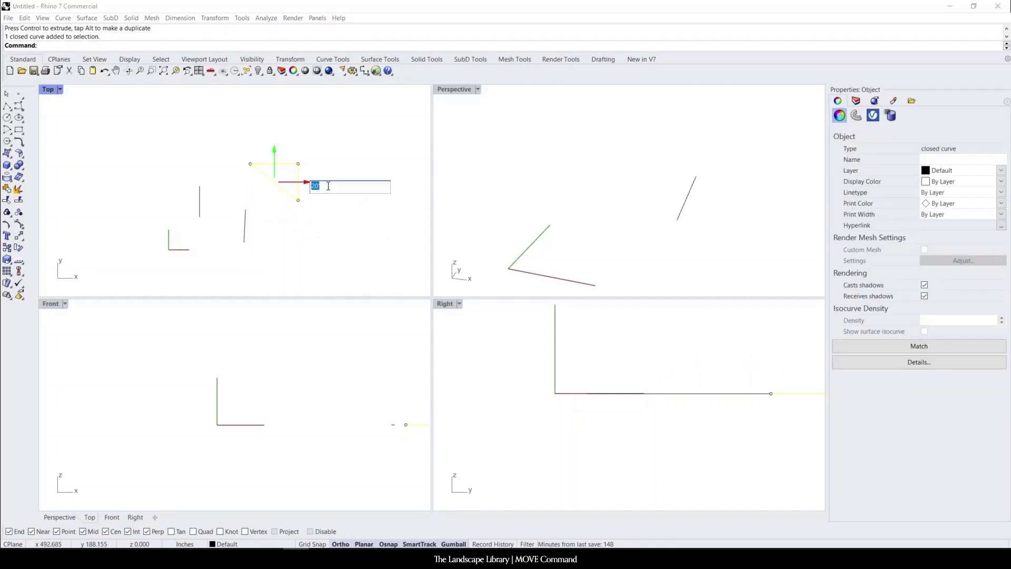
pyautogui.write('15')
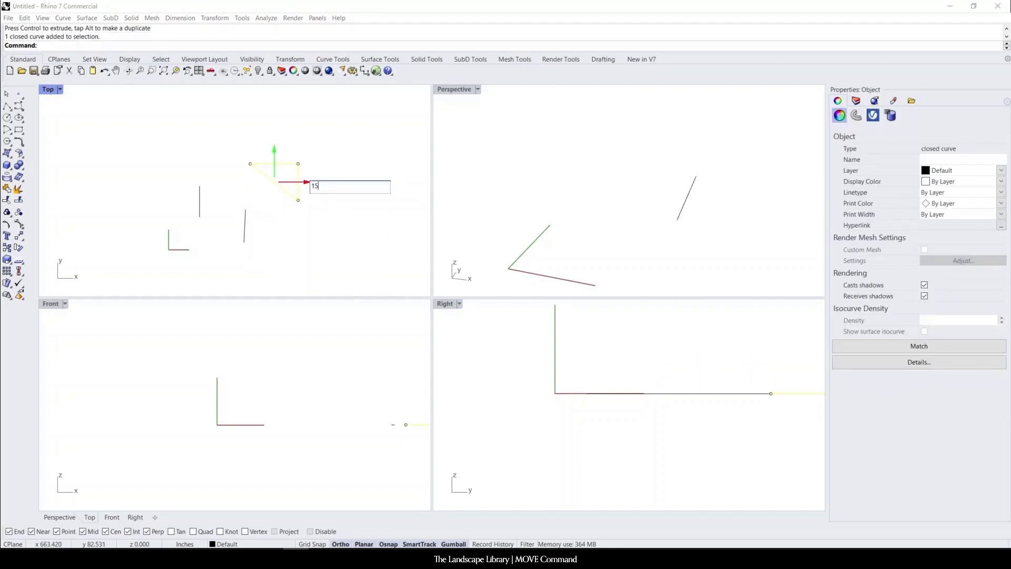
pyautogui.press('Return')
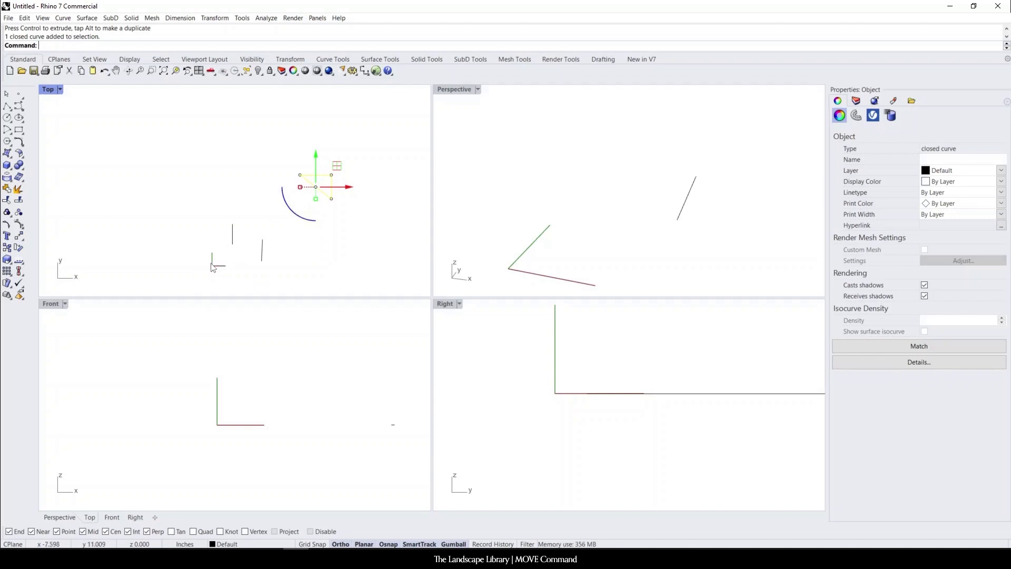
pyautogui.moveTo(322, 136)
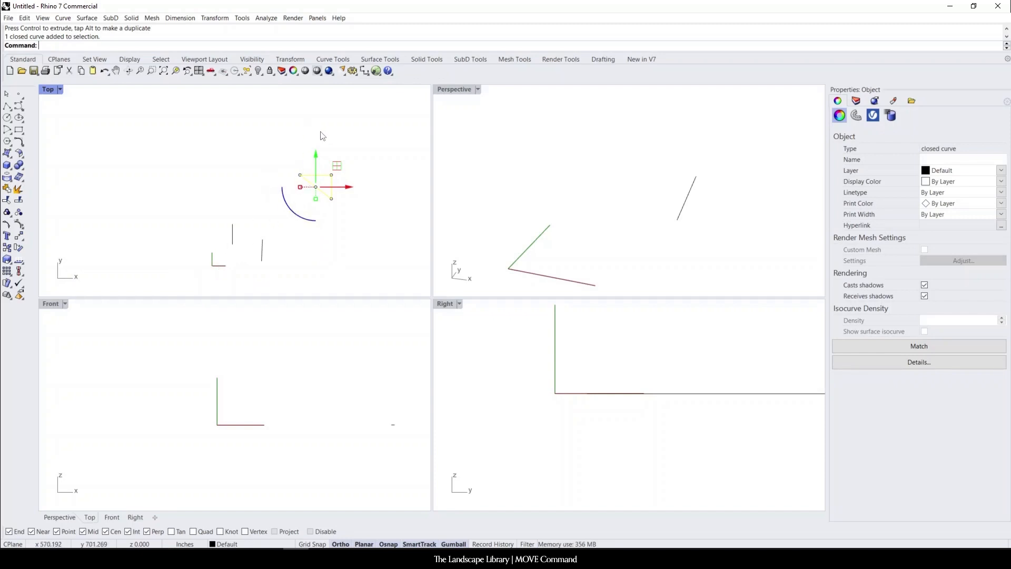
pyautogui.moveTo(342, 180)
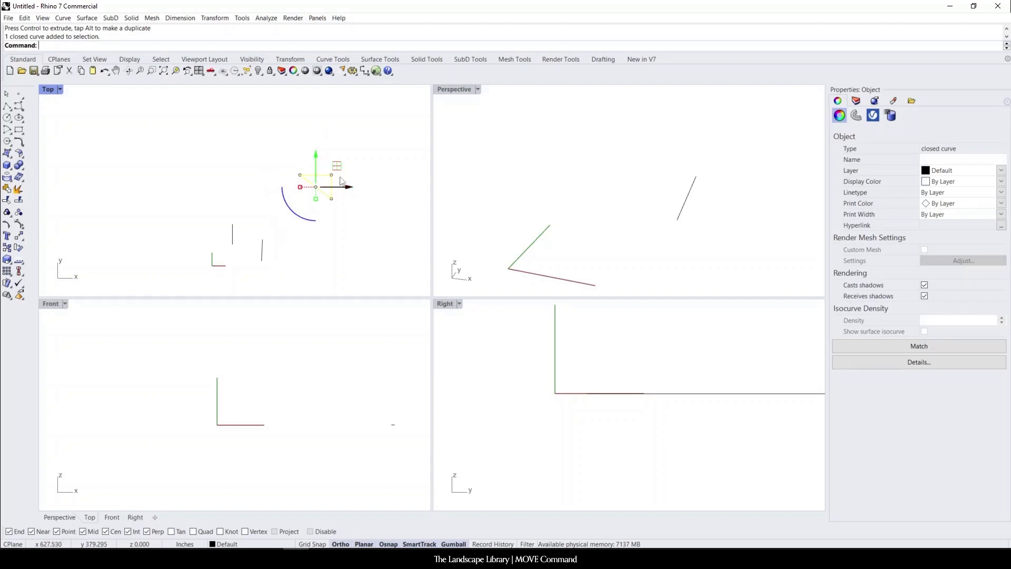
pyautogui.moveTo(318, 160)
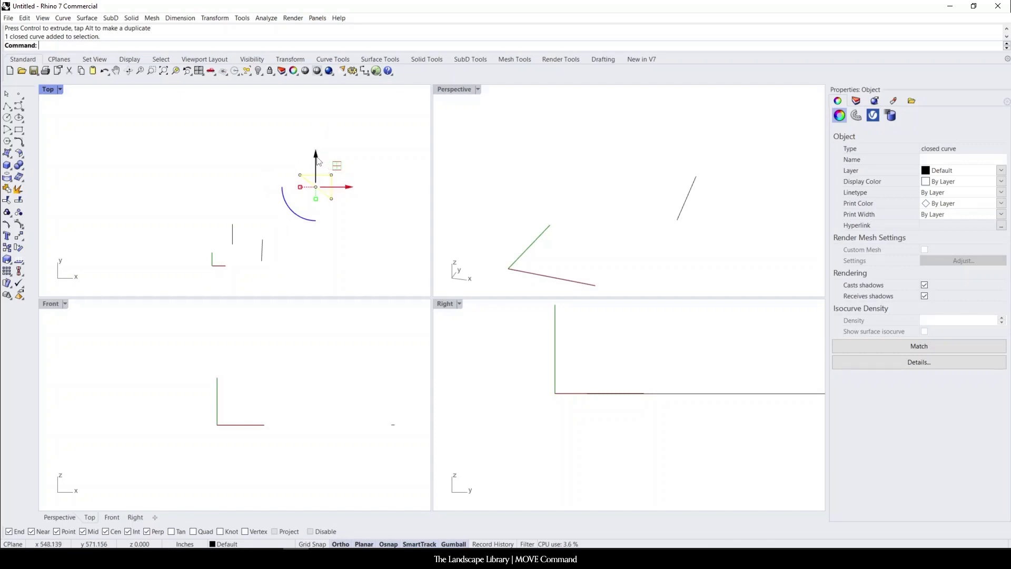
pyautogui.moveTo(320, 157)
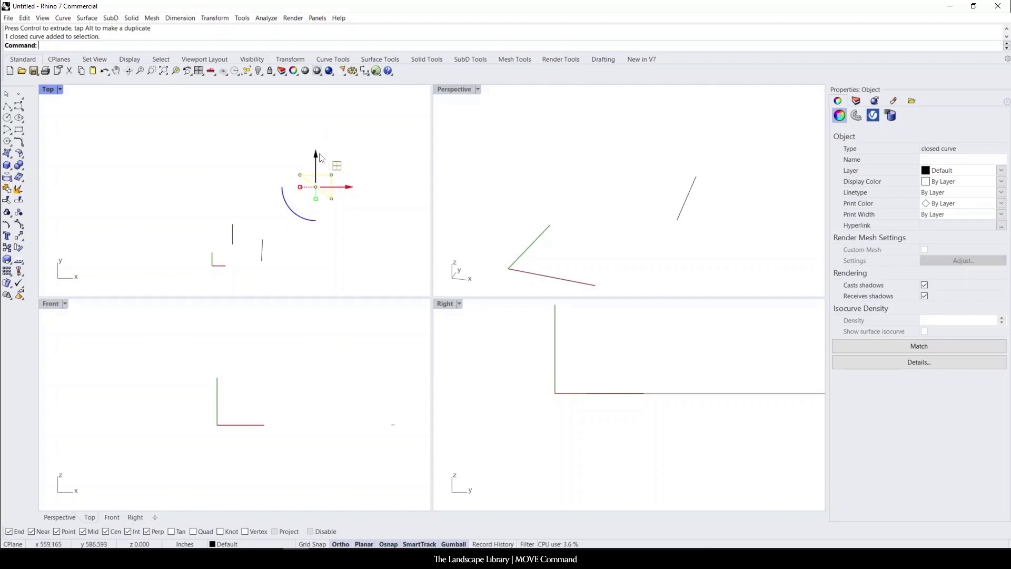
# Step: Move the triangle -15 units along y using the gumball's green arrow
pyautogui.click(316, 155)
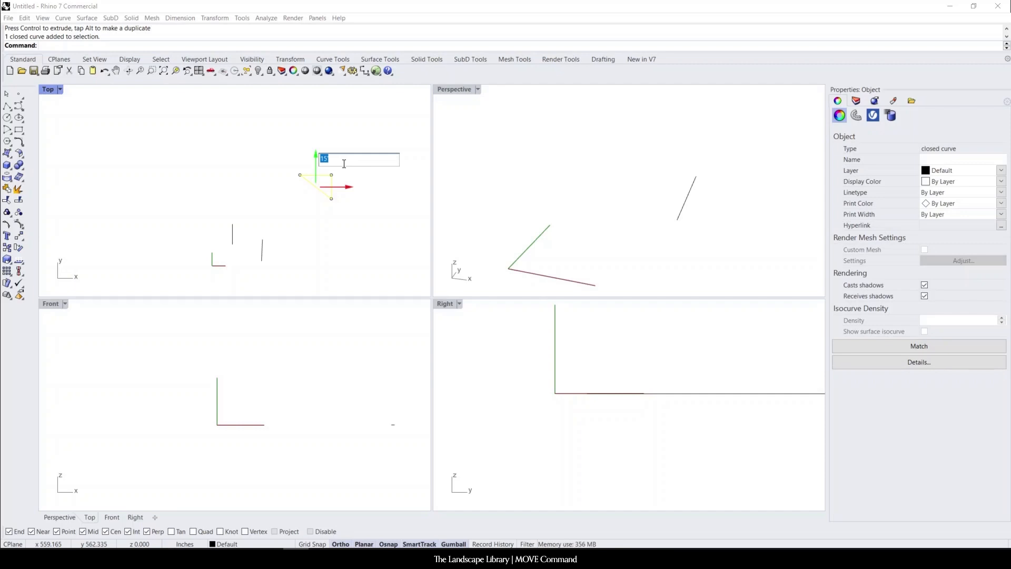
pyautogui.write('-1')
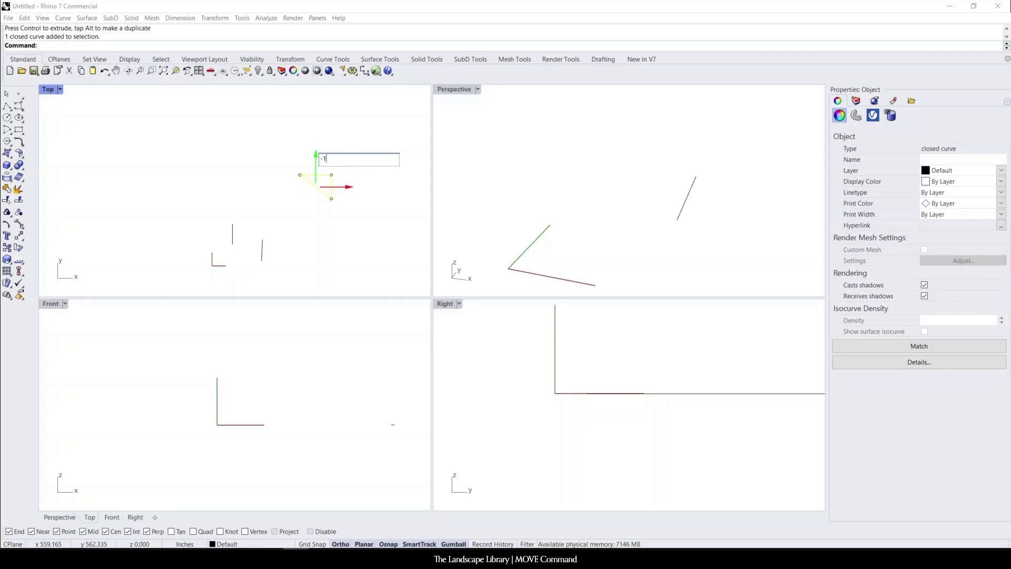
pyautogui.write('5')
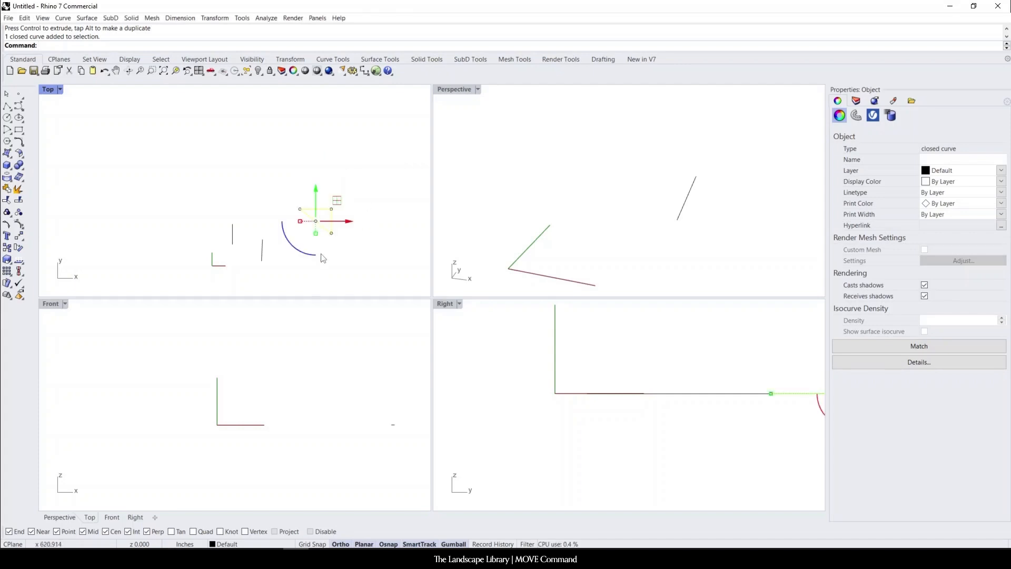
pyautogui.moveTo(202, 250)
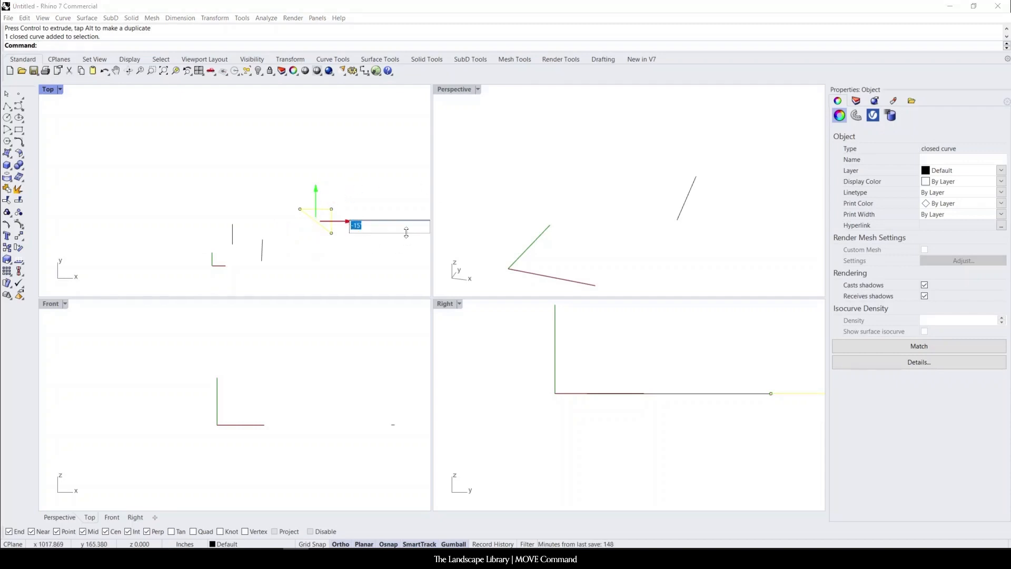
pyautogui.moveTo(188, 82)
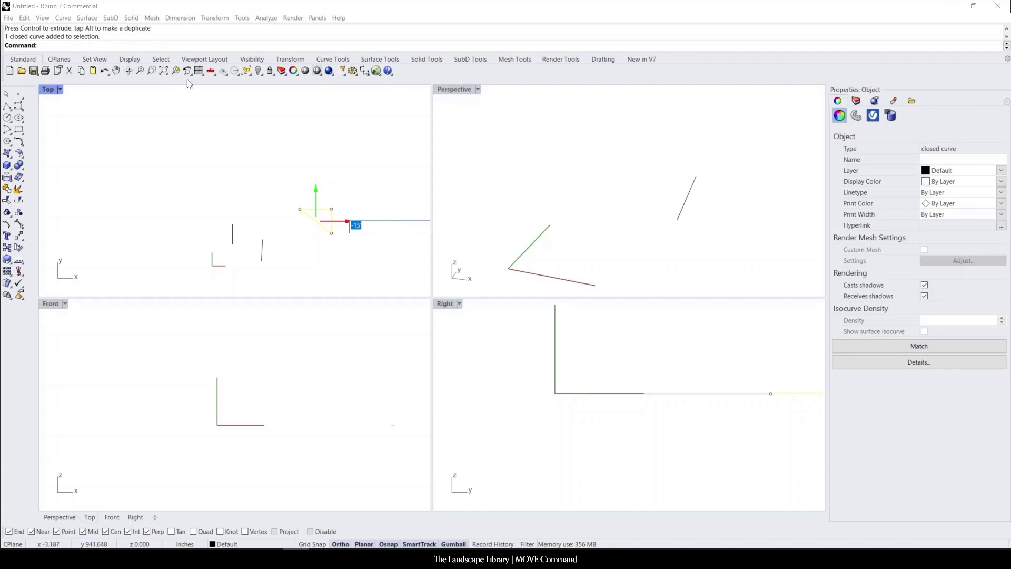
pyautogui.moveTo(81, 282)
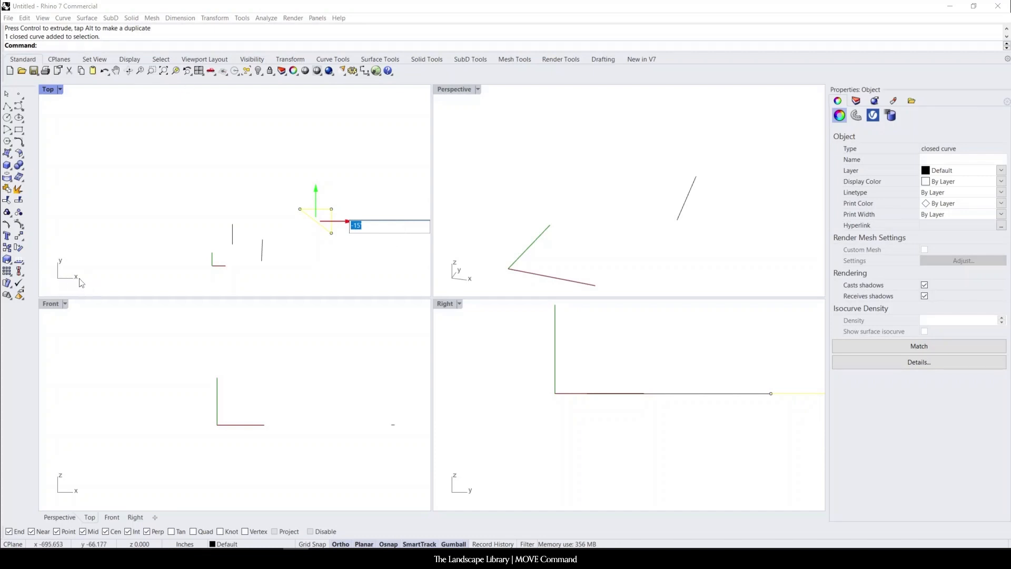